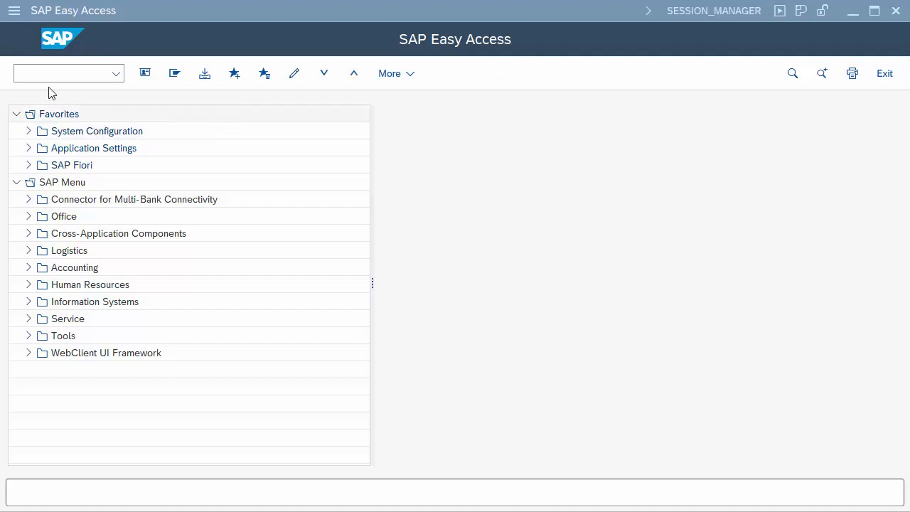
Open transaction OAC0 and switch the content repository list to change mode.
{"action": "left_click", "coordinate": [64, 74]}
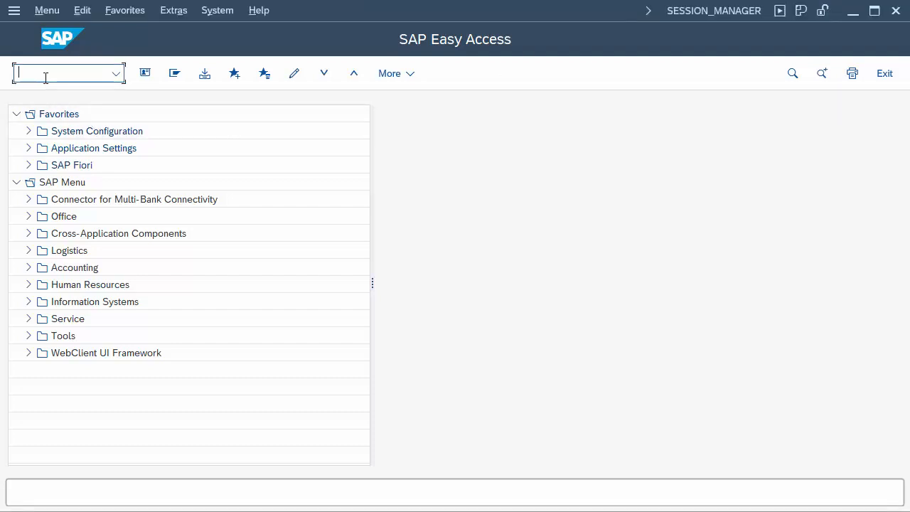
{"action": "type", "text": "oac0"}
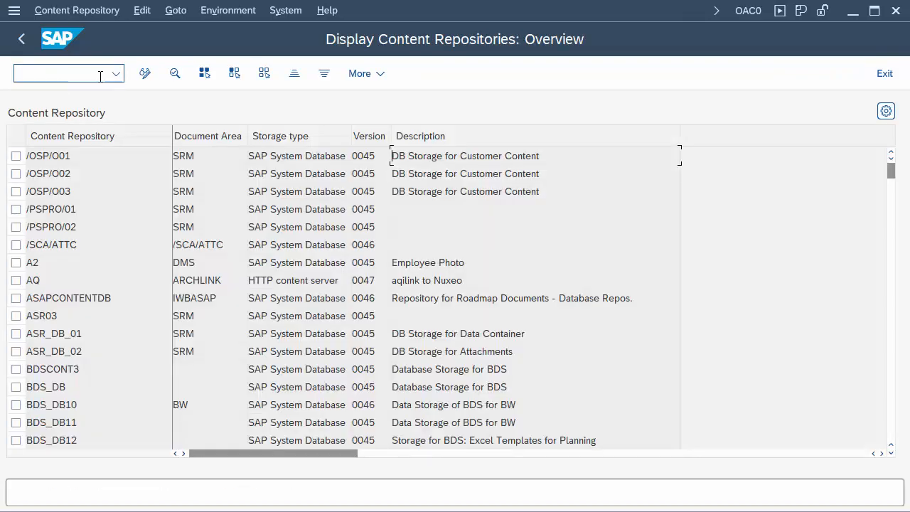
{"action": "left_click", "coordinate": [144, 73]}
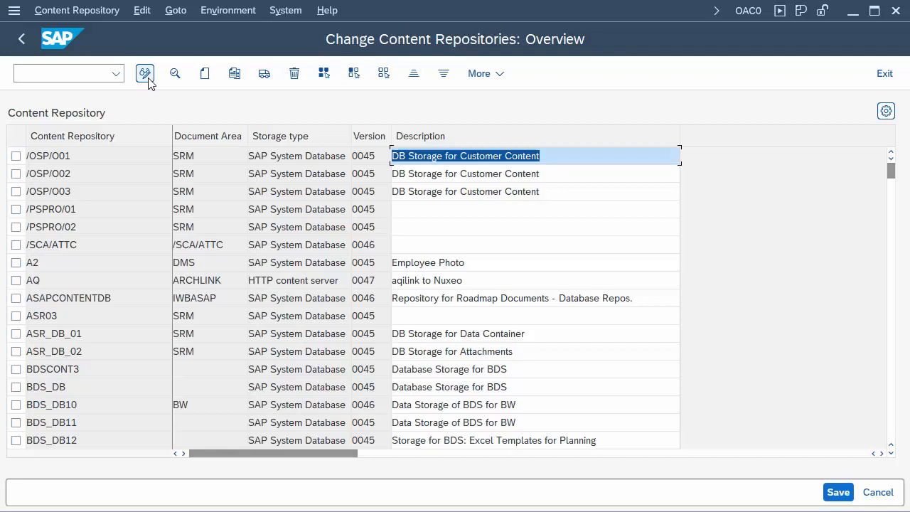
Create a new repository with ID ZN and description 'Archivelink to Nuxeo'.
{"action": "left_click", "coordinate": [145, 73]}
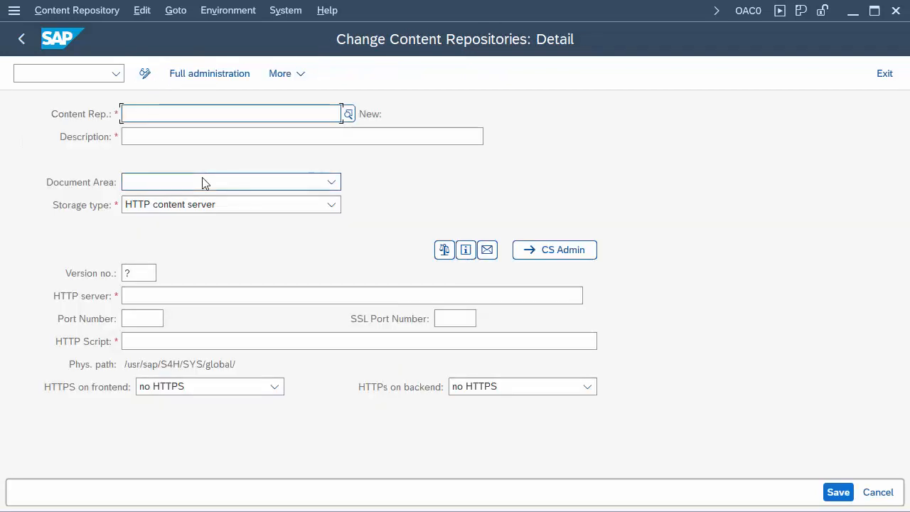
{"action": "left_click", "coordinate": [230, 114]}
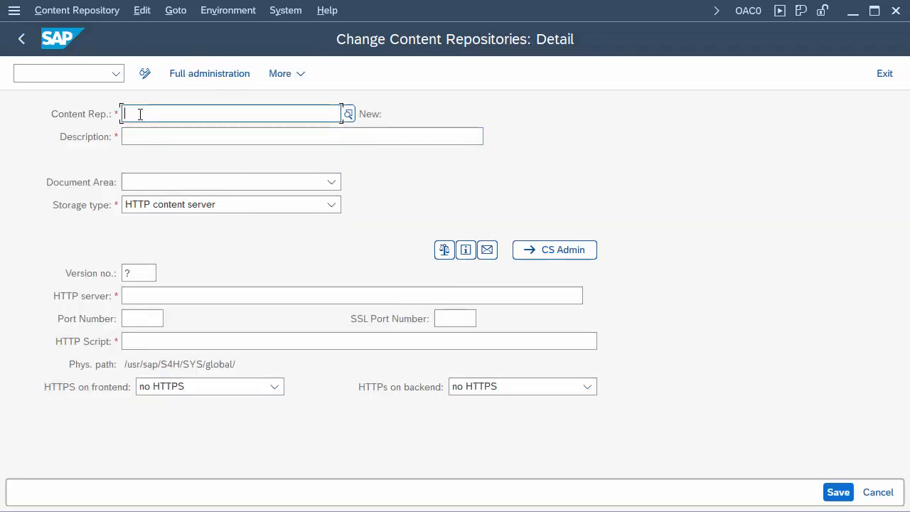
{"action": "type", "text": "ZN"}
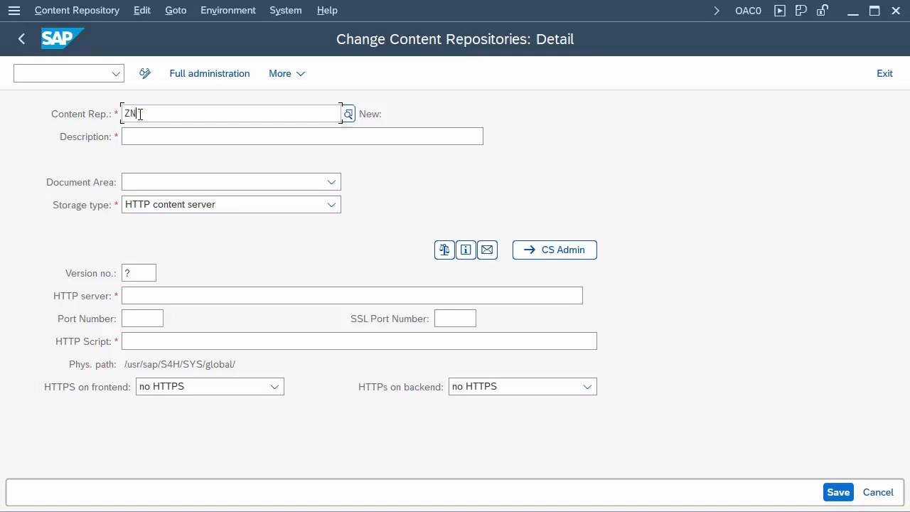
{"action": "left_click", "coordinate": [303, 136]}
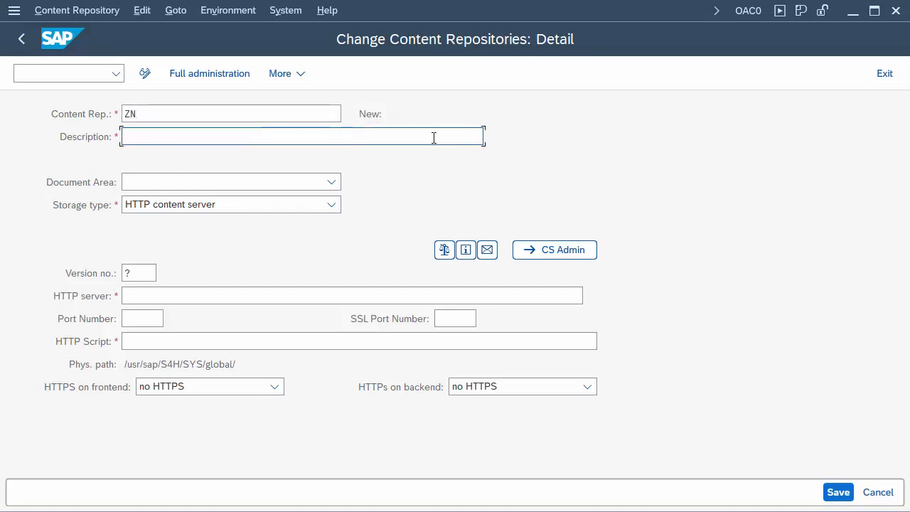
{"action": "type", "text": "Archivelink to Nuxeo"}
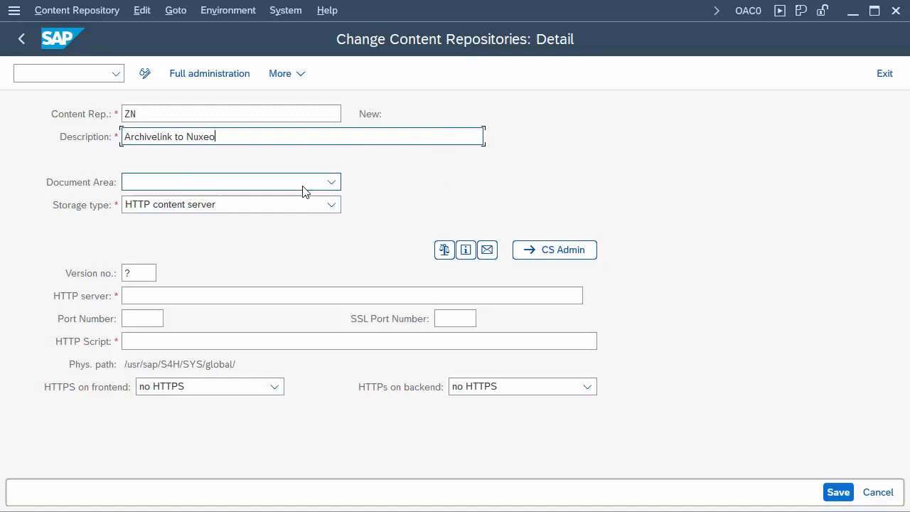
Choose ArchiveLink as ZN's document area and fill in version 0047 and the HTTP server.
{"action": "left_click", "coordinate": [331, 182]}
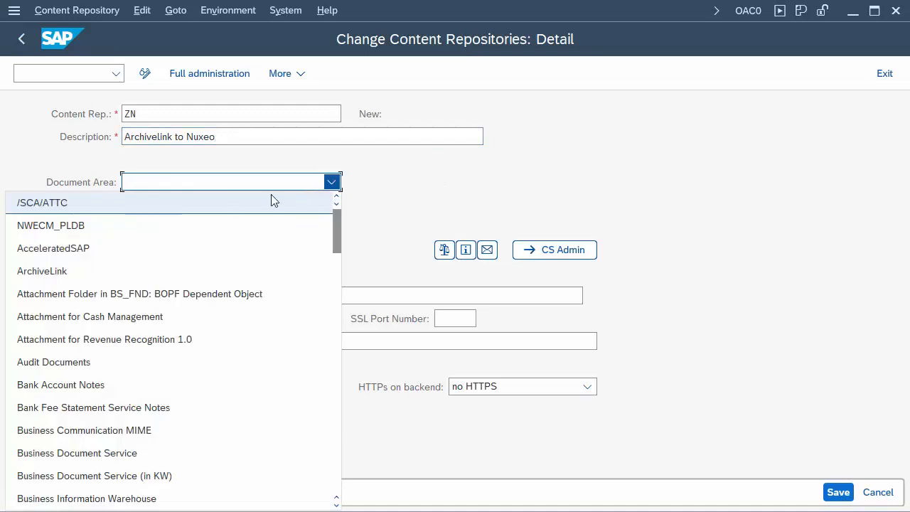
{"action": "left_click", "coordinate": [42, 271]}
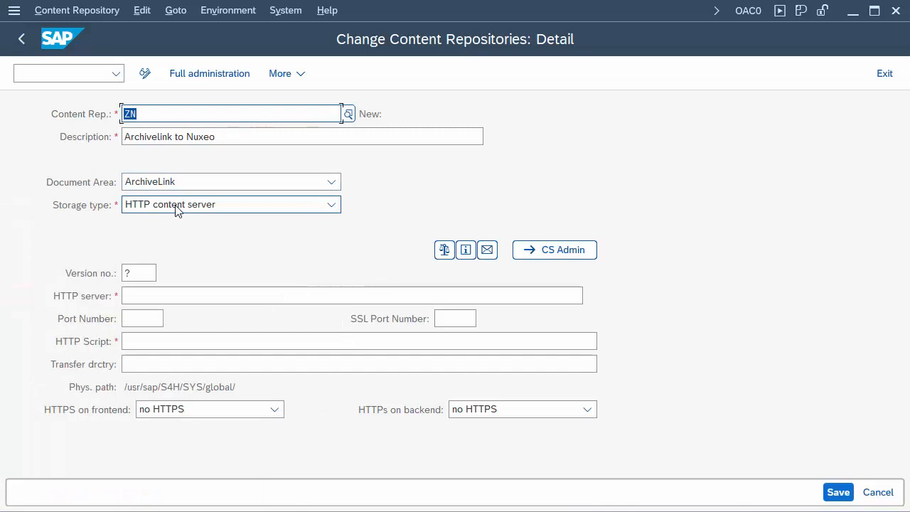
{"action": "left_click", "coordinate": [139, 273]}
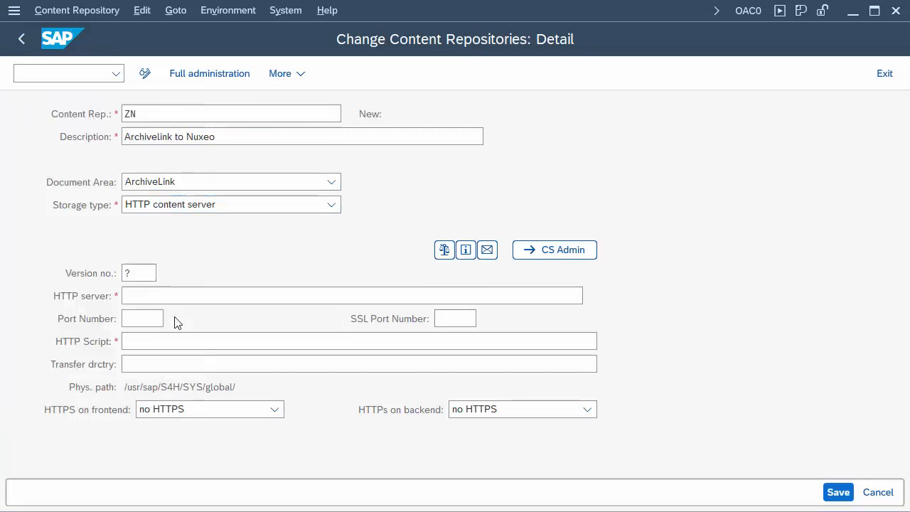
{"action": "left_click", "coordinate": [139, 273]}
{"action": "type", "text": "0047"}
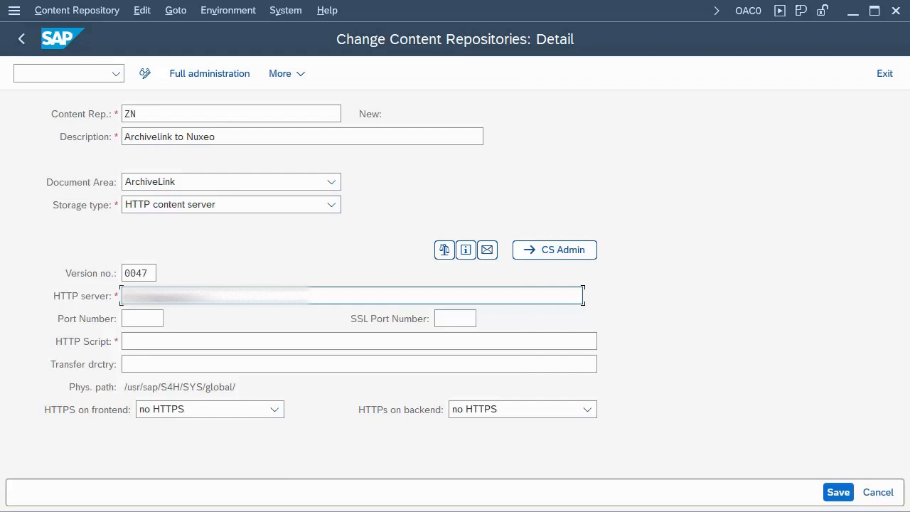
Enter port 3000 and HTTP script sapHttp/aqial, then save repository ZN.
{"action": "left_click", "coordinate": [142, 318]}
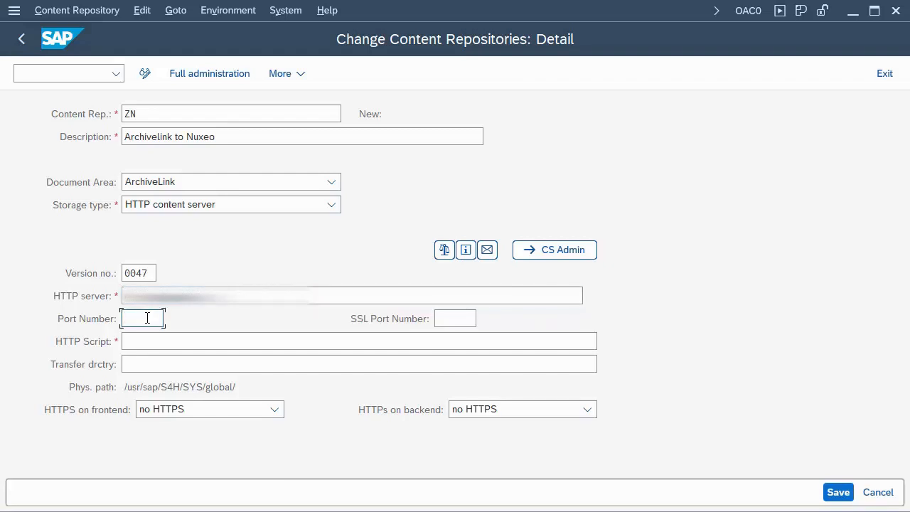
{"action": "type", "text": "3000"}
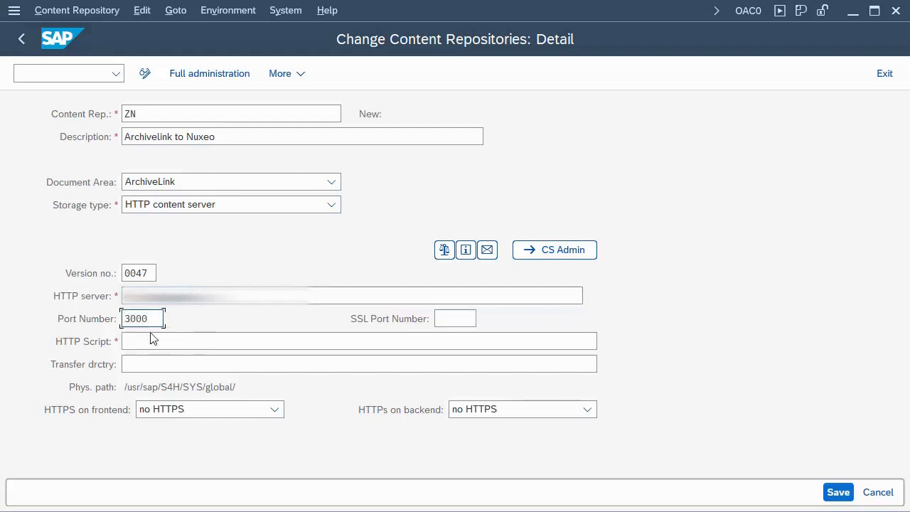
{"action": "left_click", "coordinate": [360, 341]}
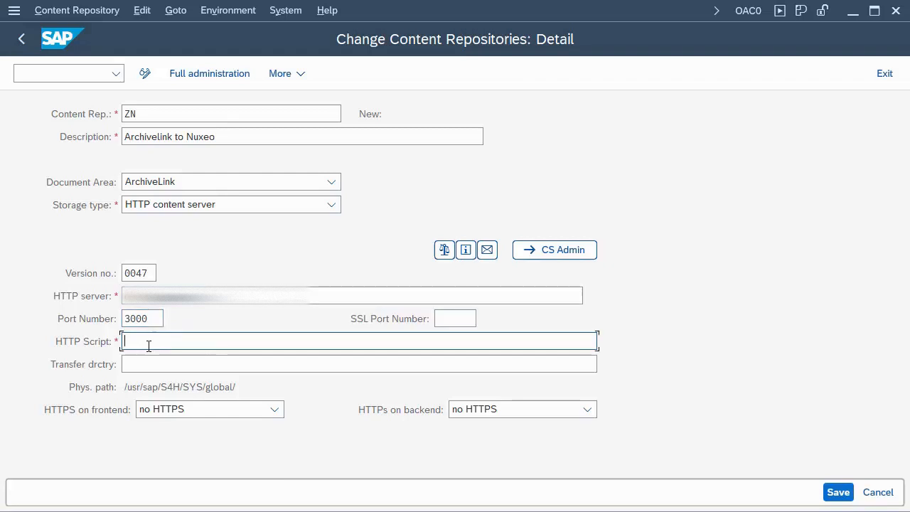
{"action": "type", "text": "sapHttp/"}
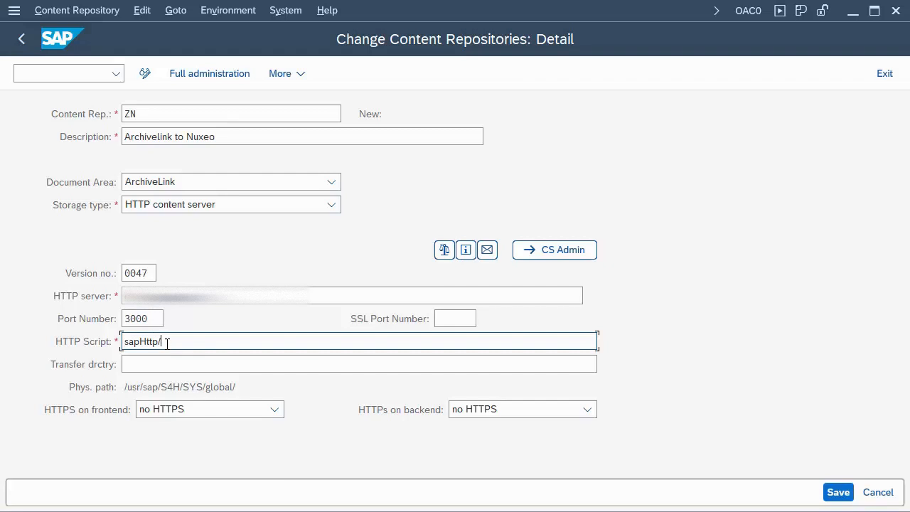
{"action": "type", "text": "ap"}
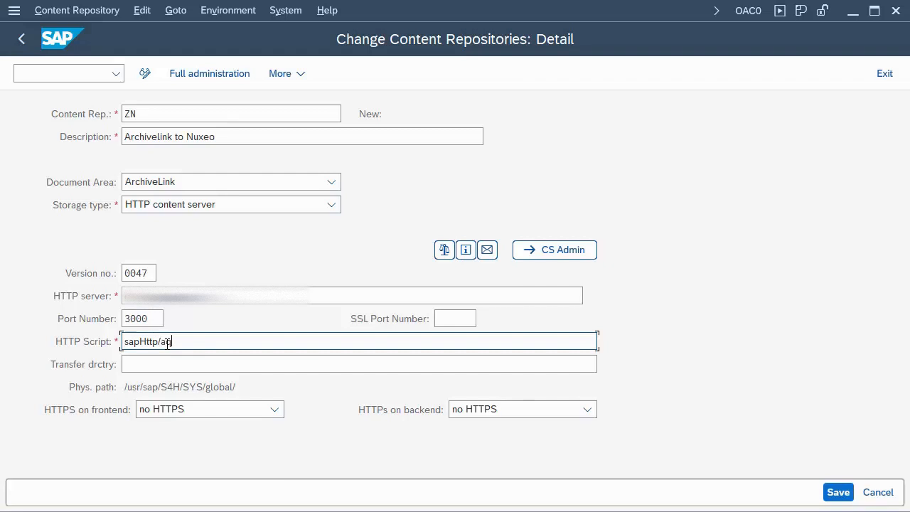
{"action": "type", "text": "ial"}
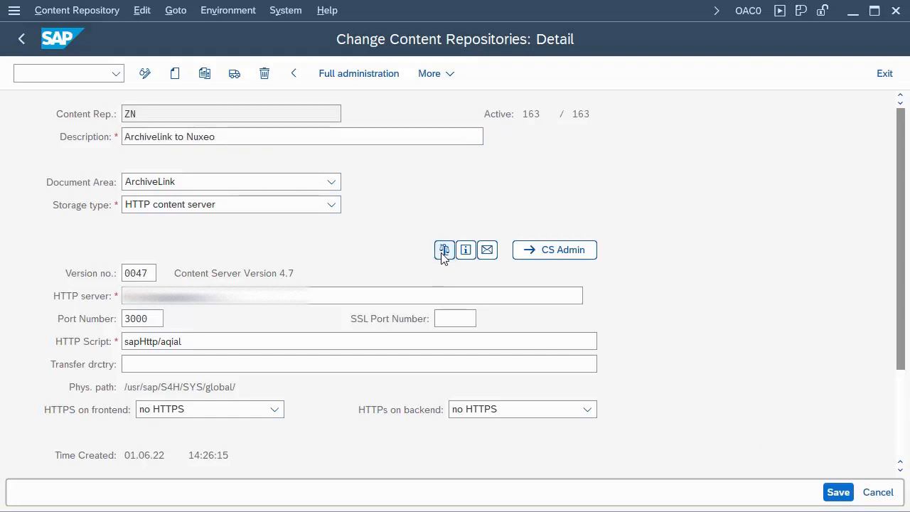
{"action": "left_click", "coordinate": [445, 250]}
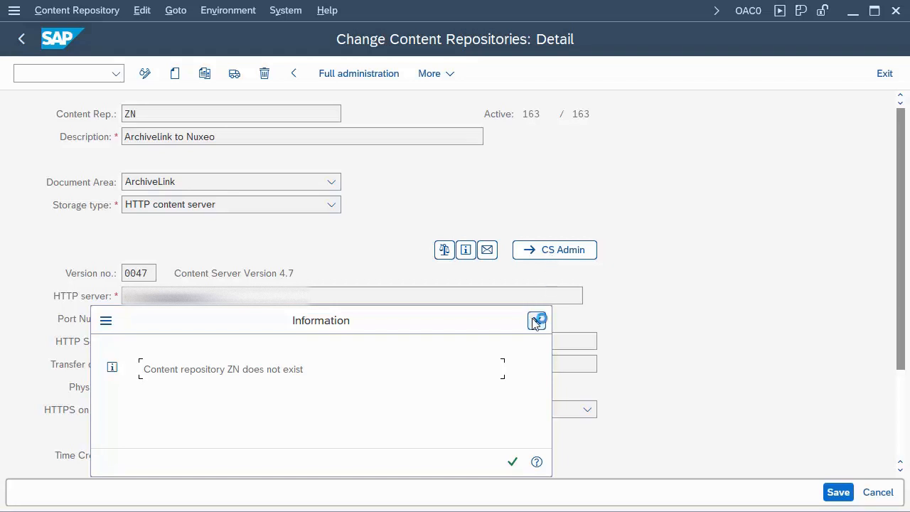
{"action": "left_click", "coordinate": [512, 461]}
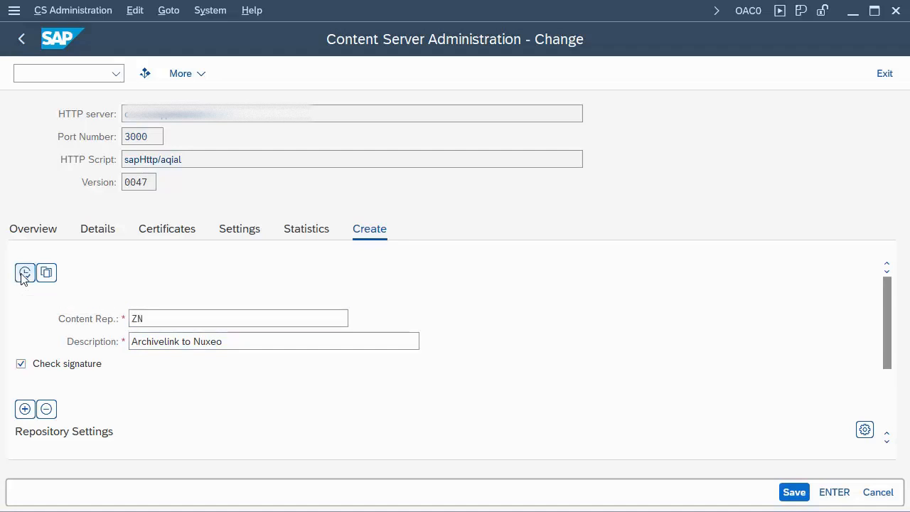
Register repository ZN on the content server from the CS Admin Create tab.
{"action": "left_click", "coordinate": [97, 228]}
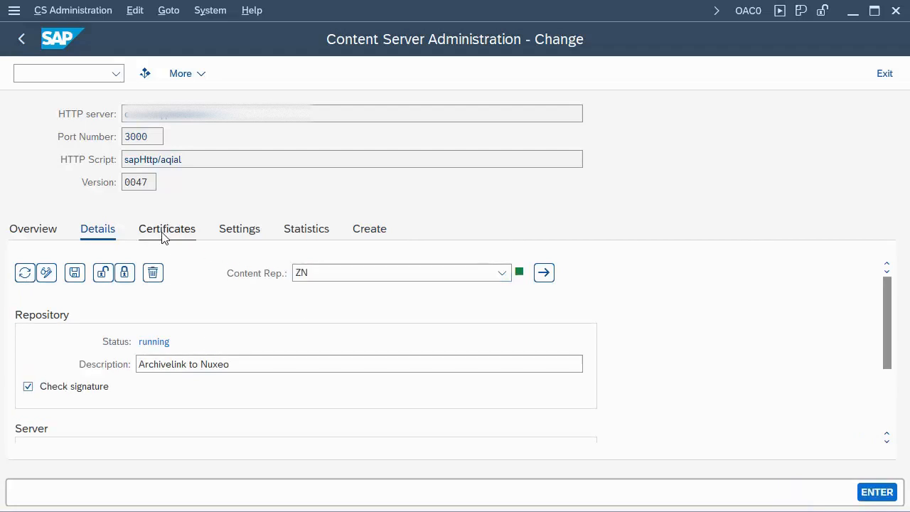
Show ZN's Certificates tab, listing the inactive CN=S4H certificate.
{"action": "left_click", "coordinate": [166, 228]}
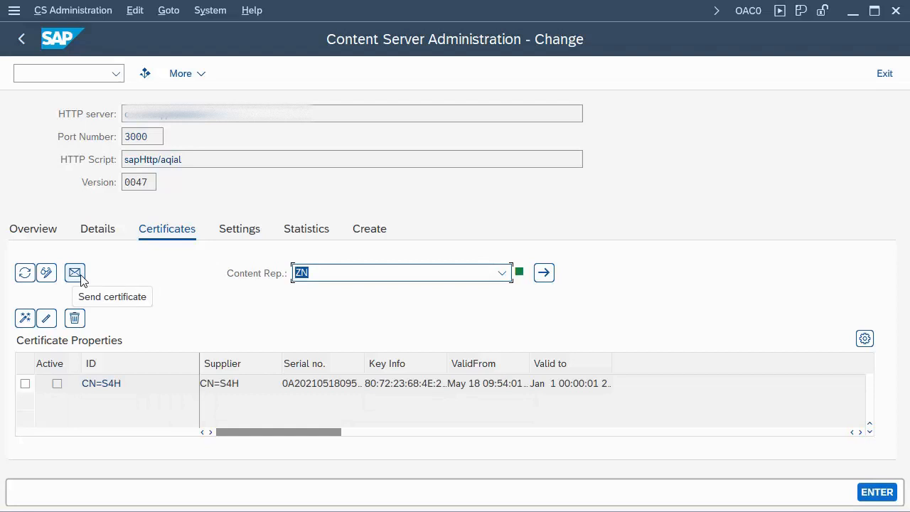
{"action": "mouse_move", "coordinate": [378, 234]}
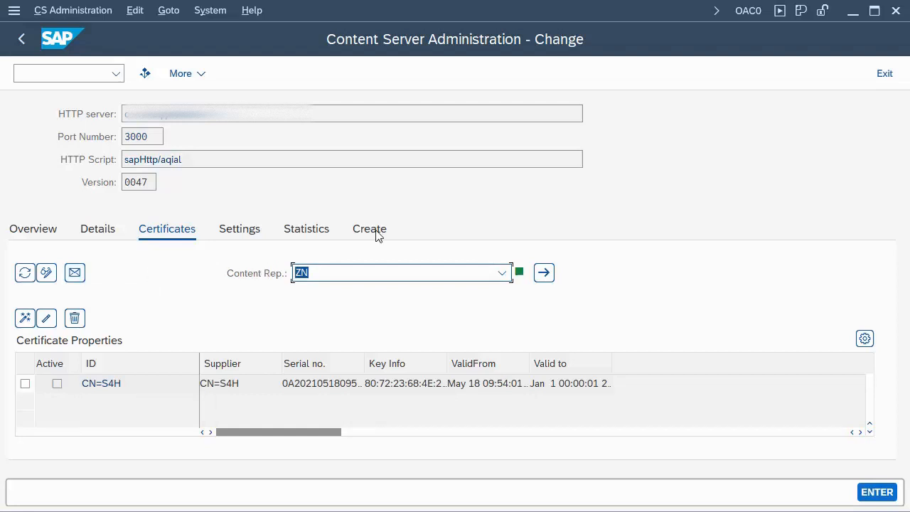
{"action": "mouse_move", "coordinate": [618, 152]}
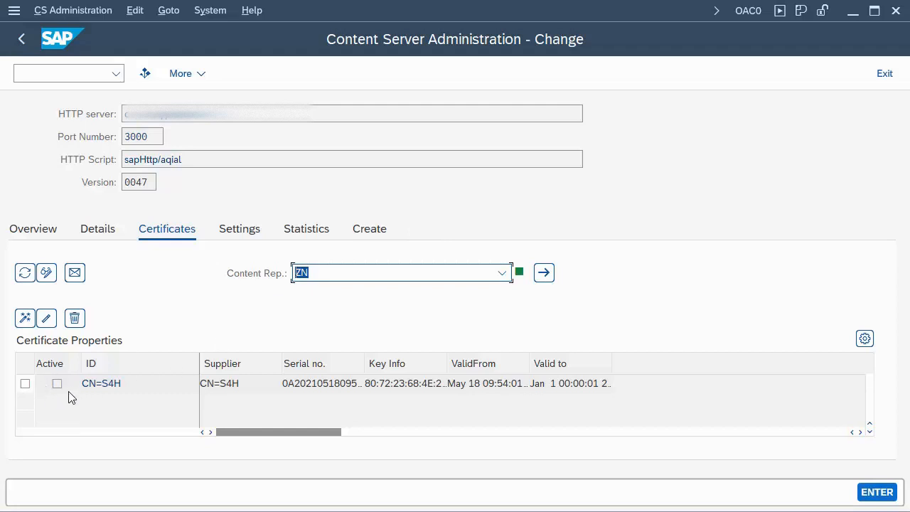
{"action": "mouse_move", "coordinate": [204, 374]}
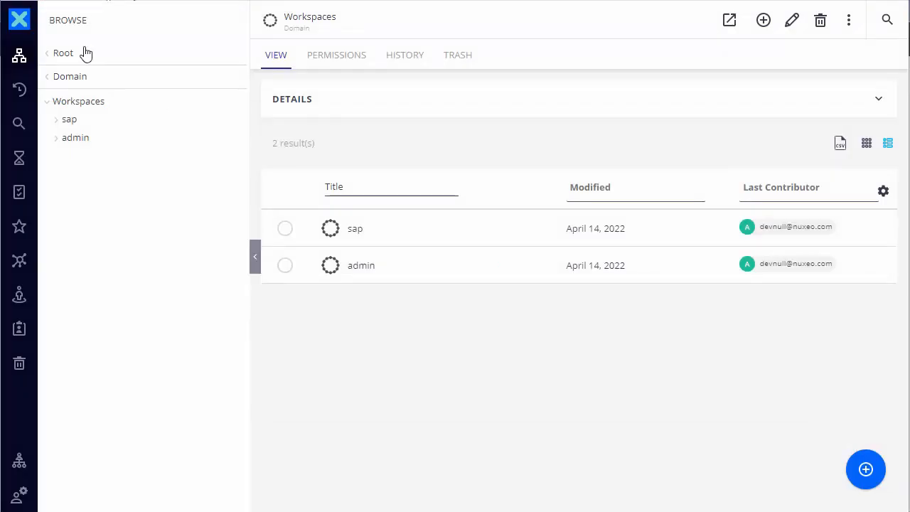
{"action": "mouse_move", "coordinate": [57, 146]}
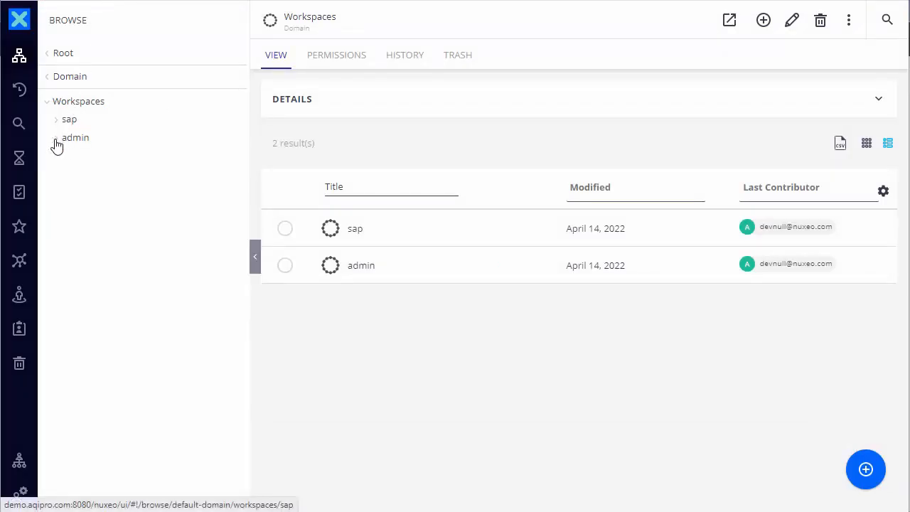
Expand the admin workspace and open the aqial-ZN folder.
{"action": "left_click", "coordinate": [76, 137]}
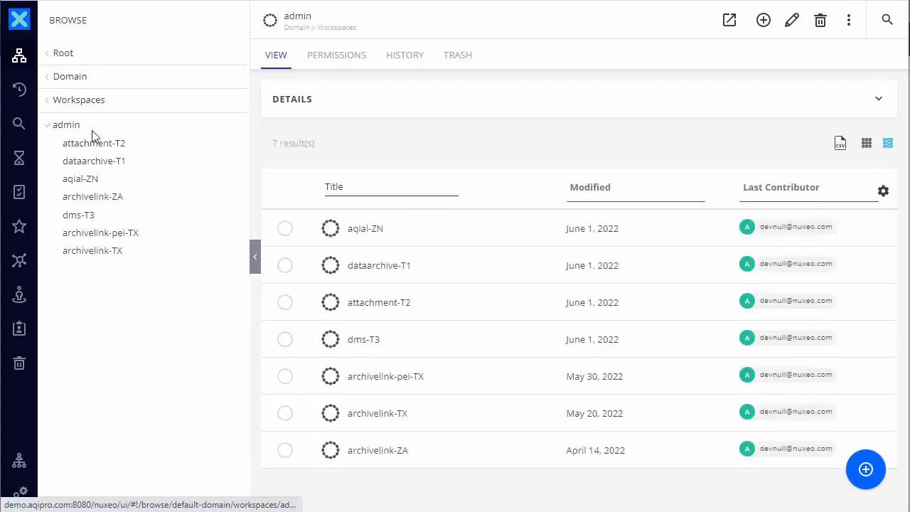
{"action": "mouse_move", "coordinate": [80, 178]}
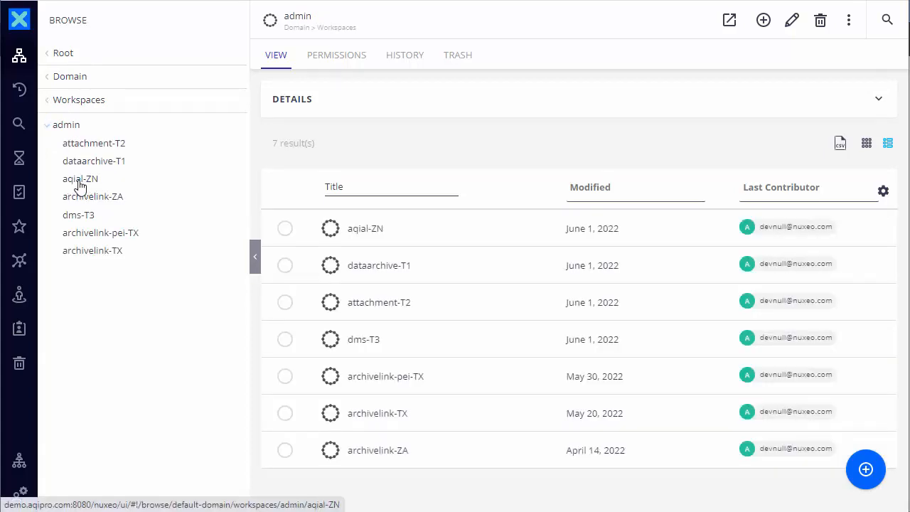
{"action": "left_click", "coordinate": [80, 178]}
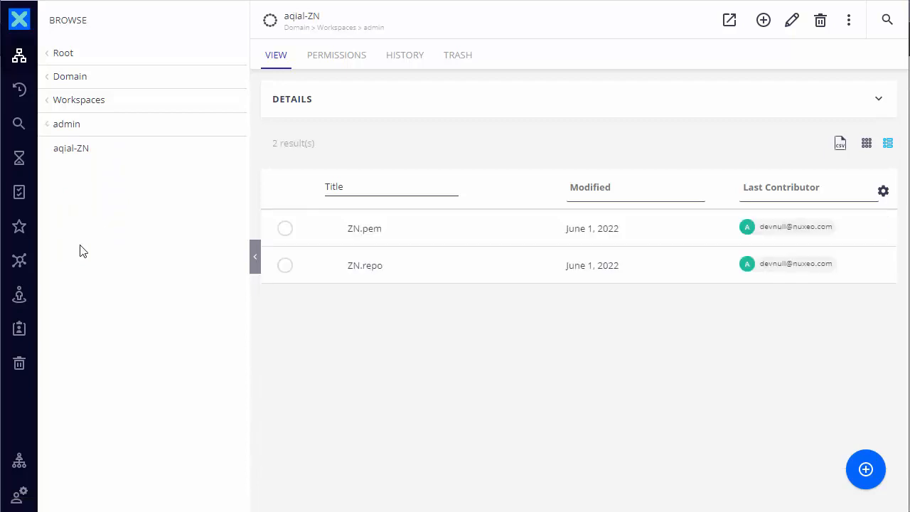
{"action": "mouse_move", "coordinate": [615, 283]}
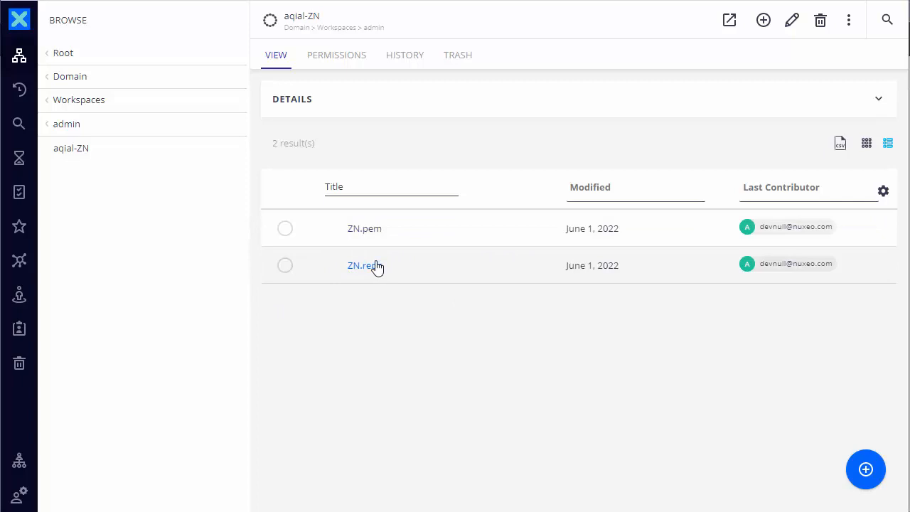
{"action": "mouse_move", "coordinate": [384, 247]}
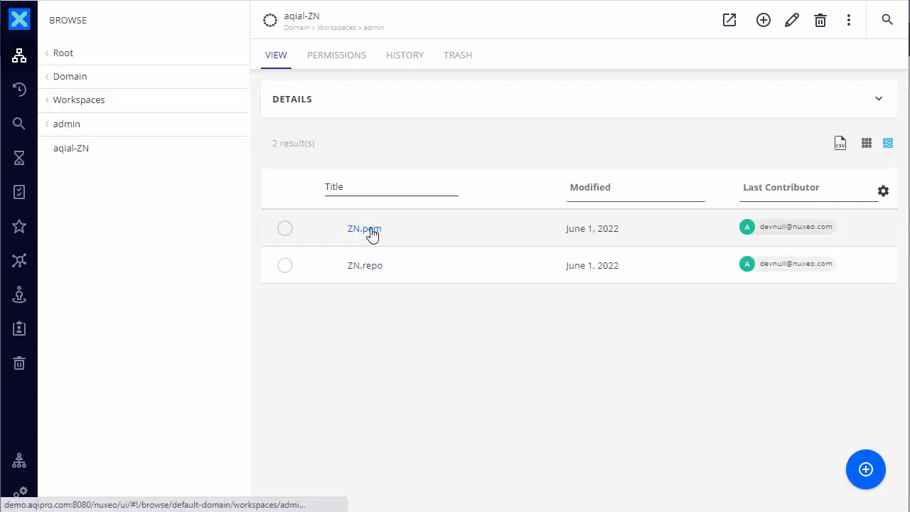
Edit the ZN.pem document and save it with Activated ticked.
{"action": "left_click", "coordinate": [365, 228]}
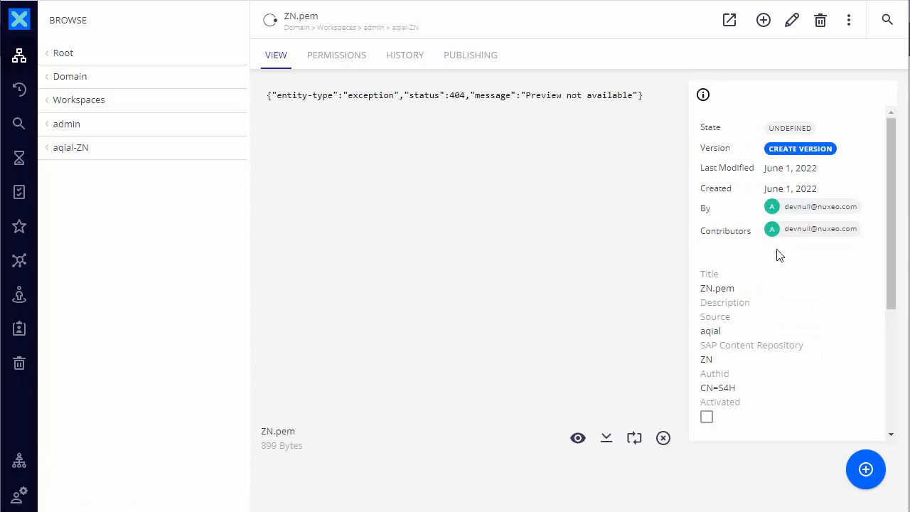
{"action": "mouse_move", "coordinate": [814, 244]}
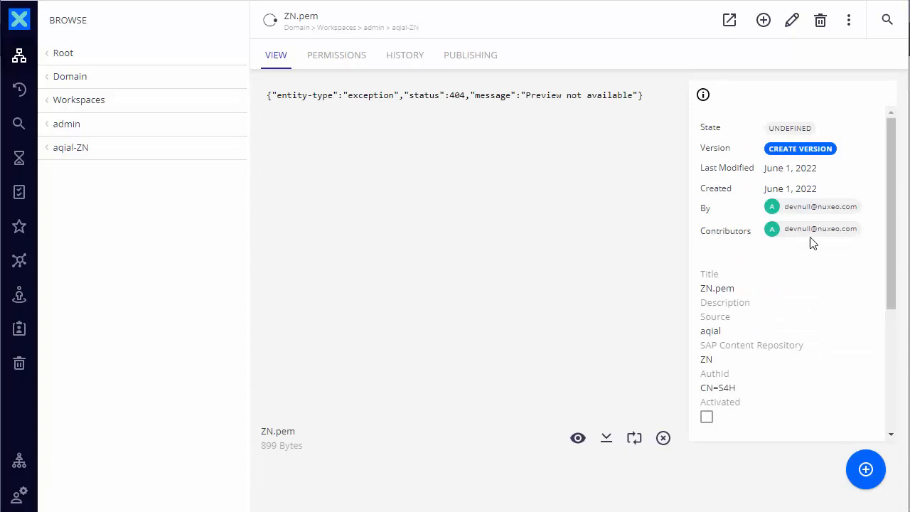
{"action": "left_click", "coordinate": [792, 20]}
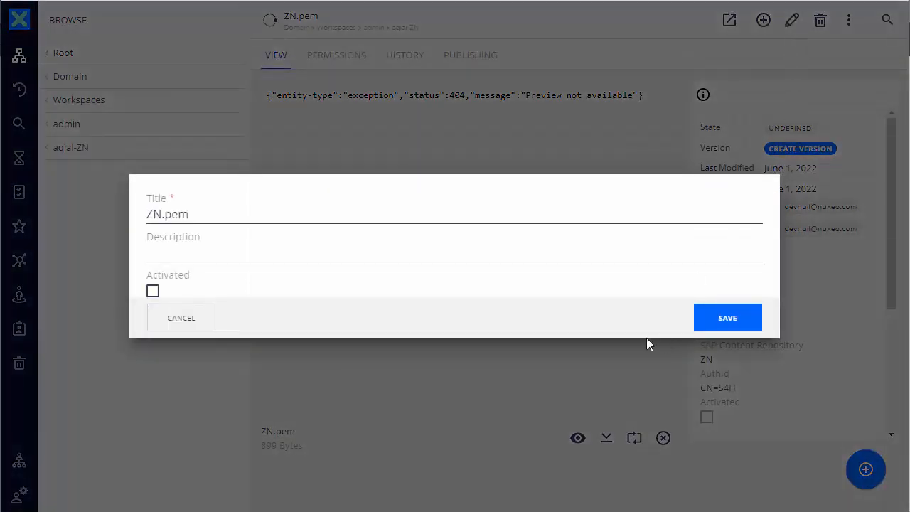
{"action": "left_click", "coordinate": [152, 291]}
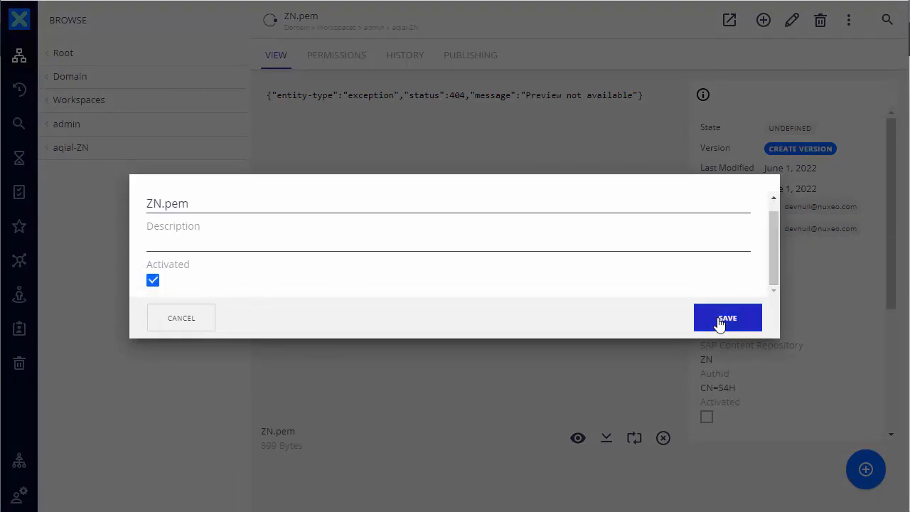
{"action": "left_click", "coordinate": [728, 318]}
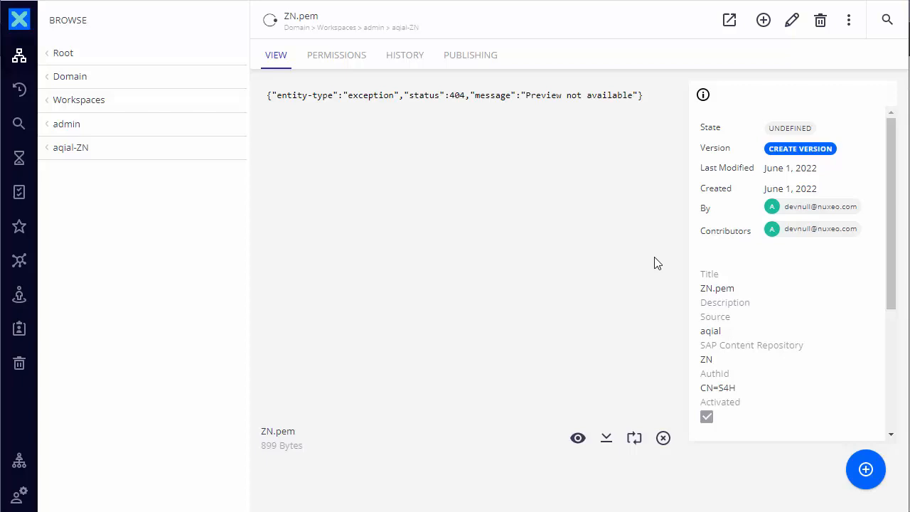
{"action": "mouse_move", "coordinate": [722, 115]}
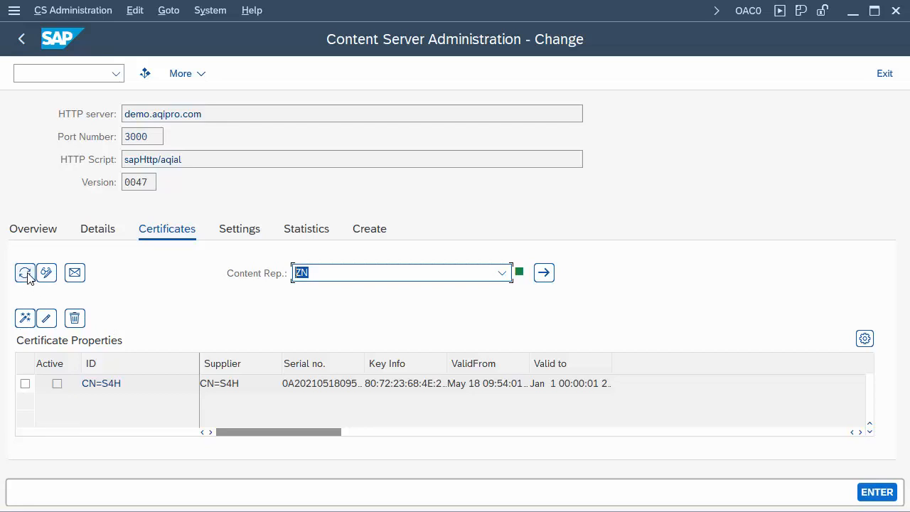
Refresh ZN's certificate list to show CN=S4H active, then return to repository details.
{"action": "left_click", "coordinate": [25, 272]}
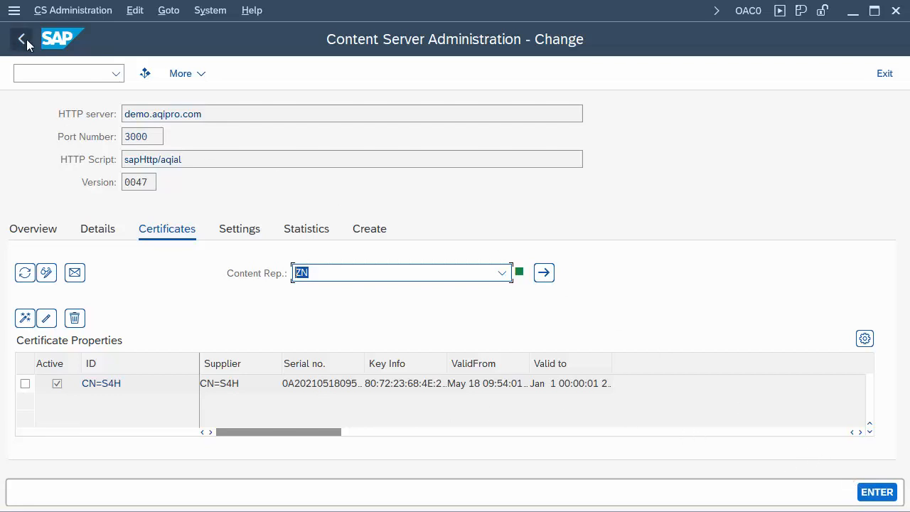
{"action": "left_click", "coordinate": [21, 39]}
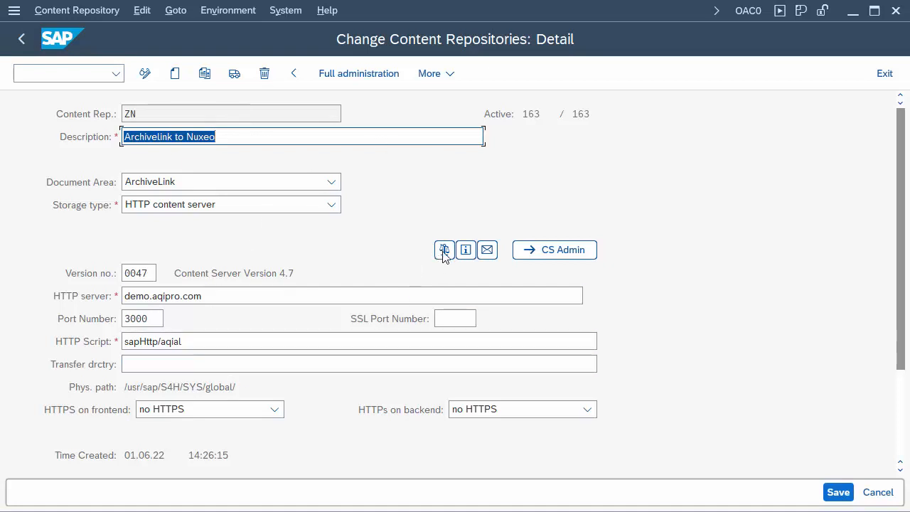
Run the ZN connection test and review the server information showing aqilink 22.0.
{"action": "left_click", "coordinate": [444, 250]}
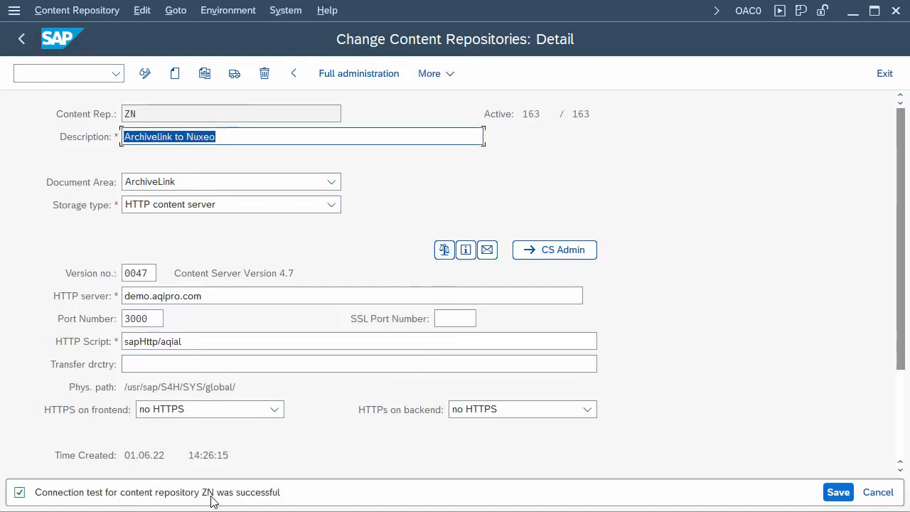
{"action": "scroll", "scroll_direction": "down", "scroll_amount": 3}
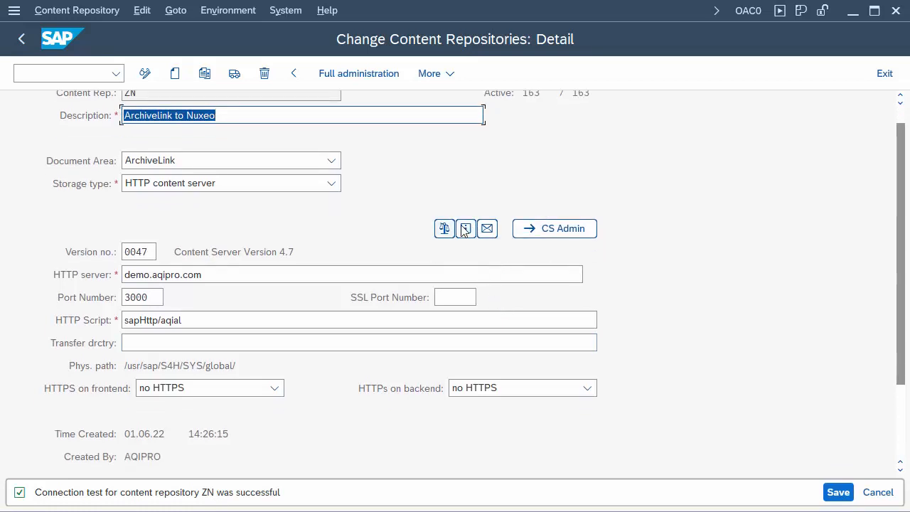
{"action": "scroll", "scroll_direction": "down", "scroll_amount": 3}
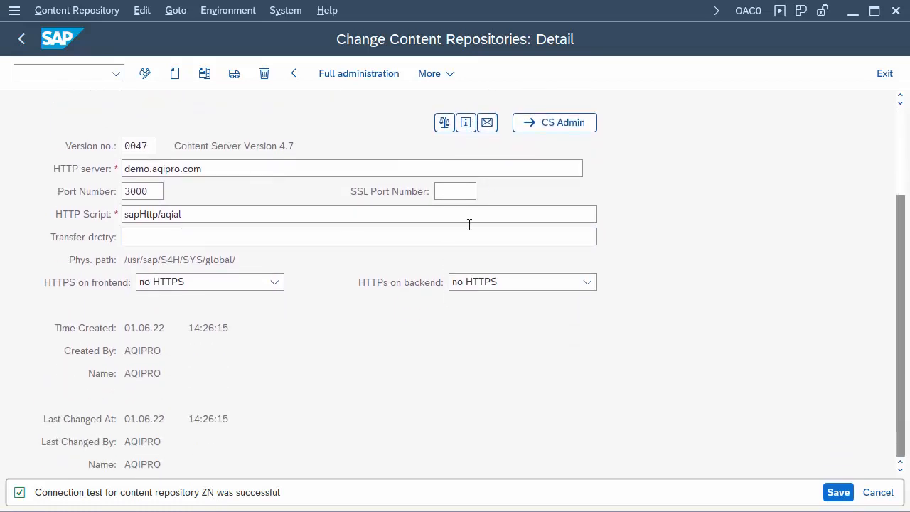
{"action": "scroll", "scroll_direction": "up", "scroll_amount": 3}
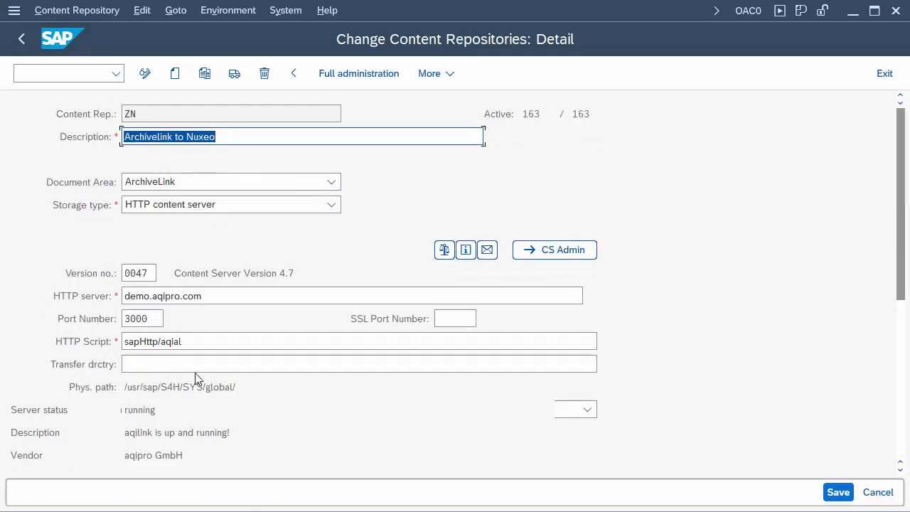
{"action": "scroll", "scroll_direction": "down", "scroll_amount": 3}
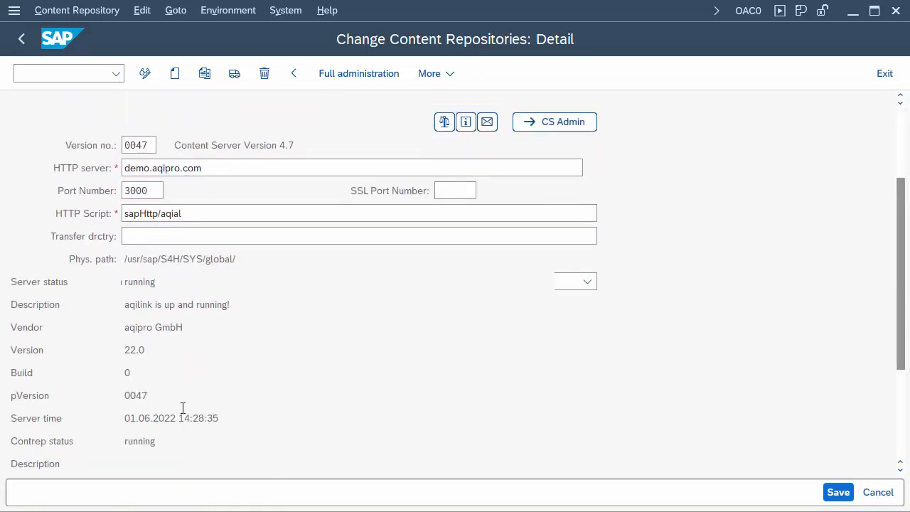
{"action": "scroll", "scroll_direction": "down", "scroll_amount": 3}
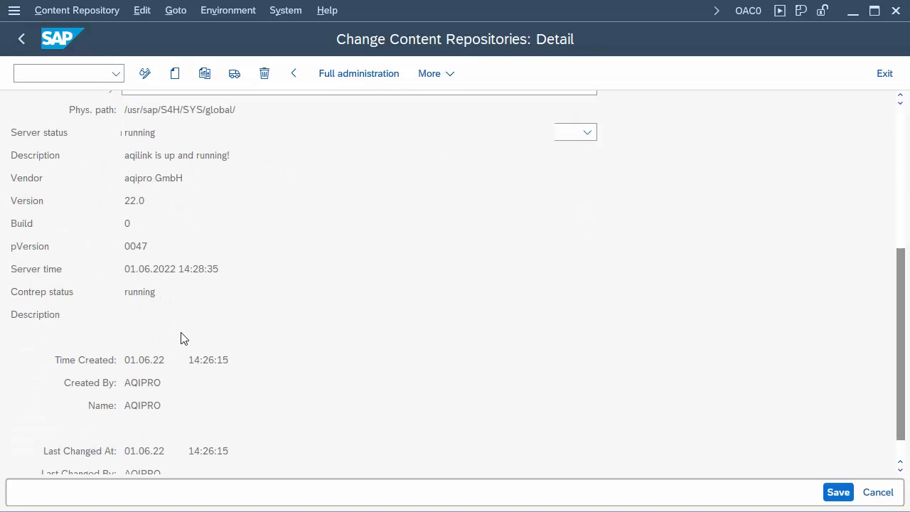
{"action": "mouse_move", "coordinate": [258, 269]}
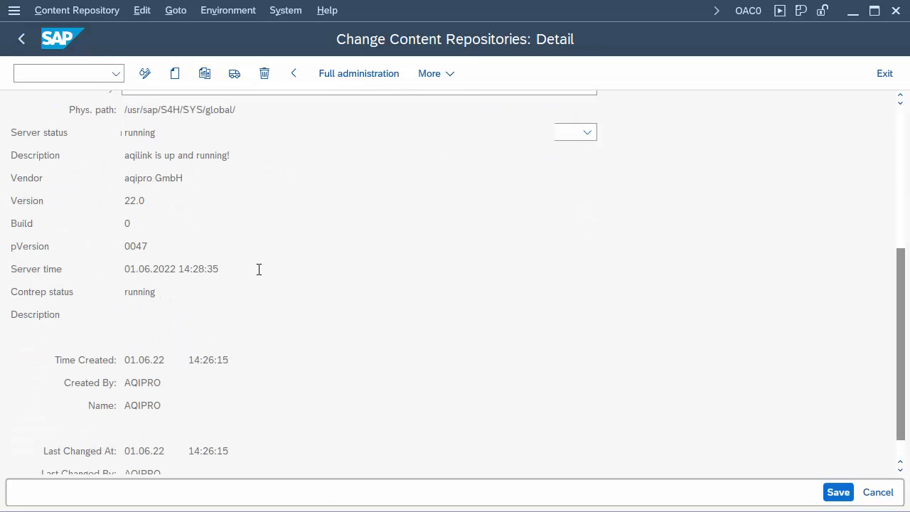